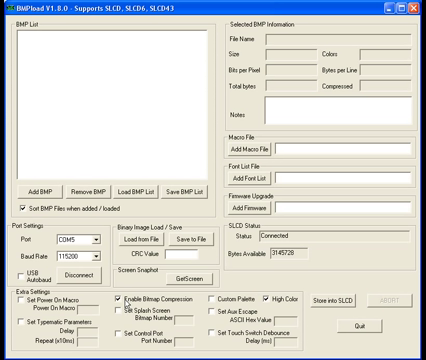
mouse_move(113, 131)
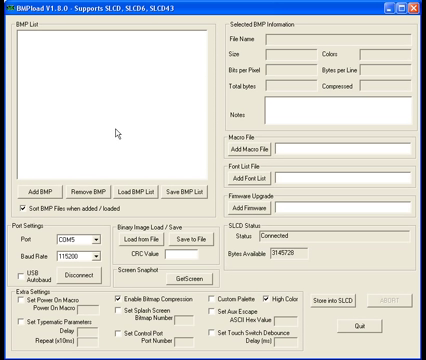